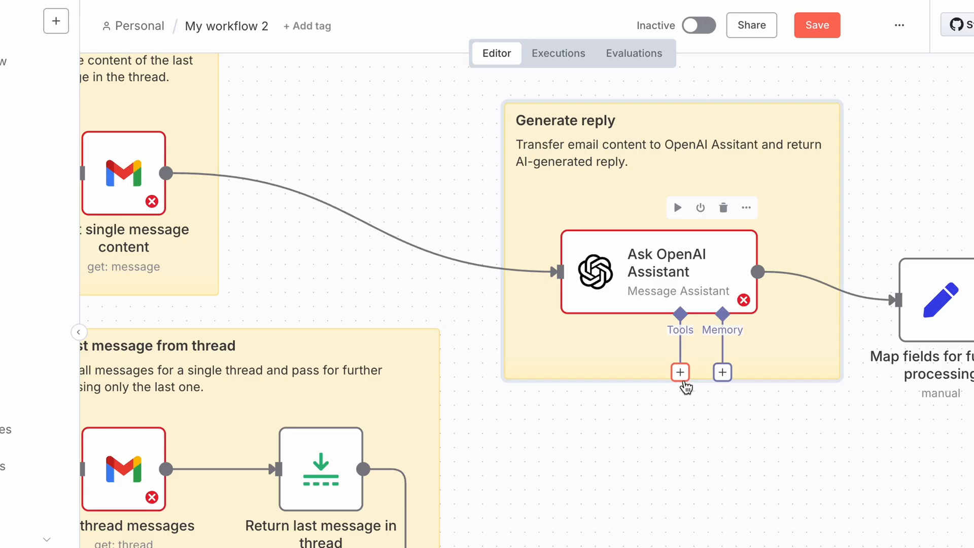
Step: Browse the OpenAI Assistant's tools, then log into the home.local remote desktop over VNC
left_click(679, 372)
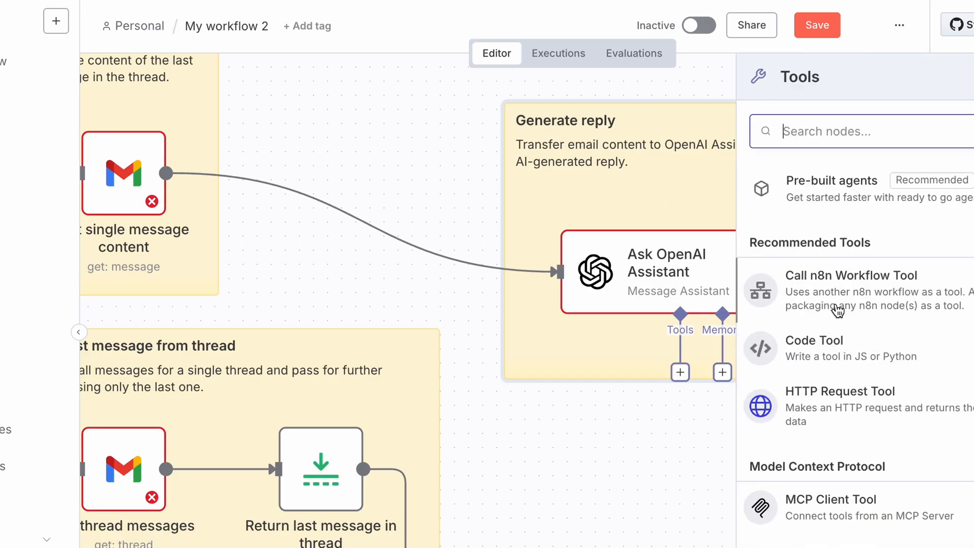
left_click(831, 498)
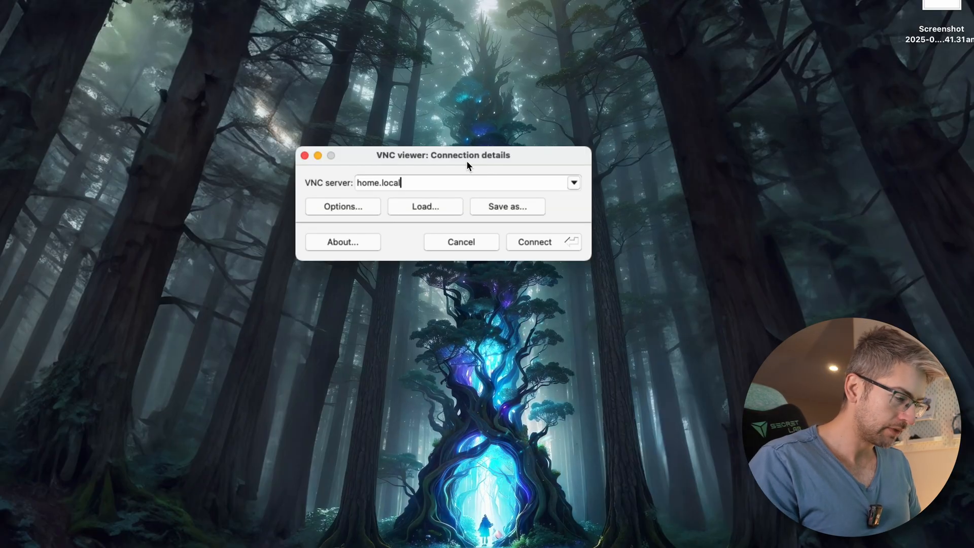
left_click(534, 241)
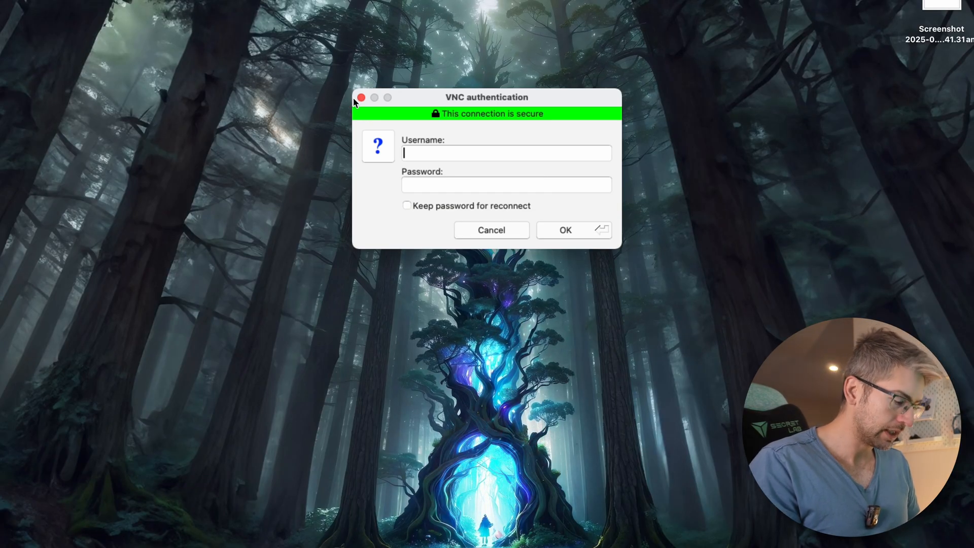
type("dolding")
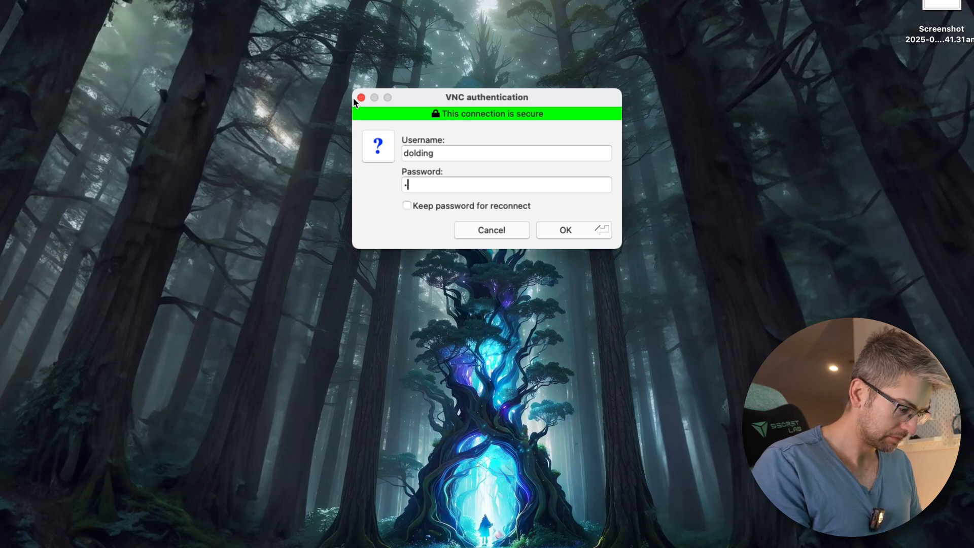
left_click(564, 230)
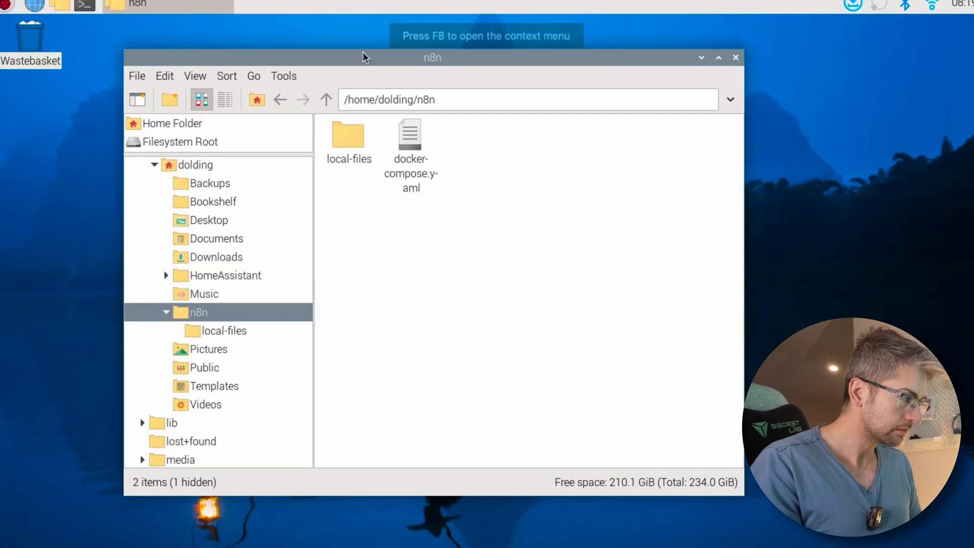
left_click(736, 58)
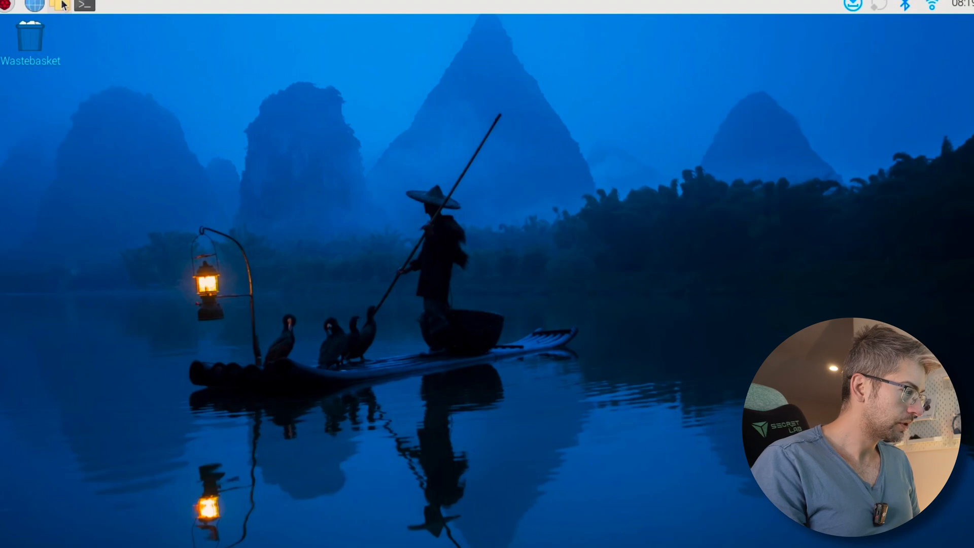
left_click(60, 6)
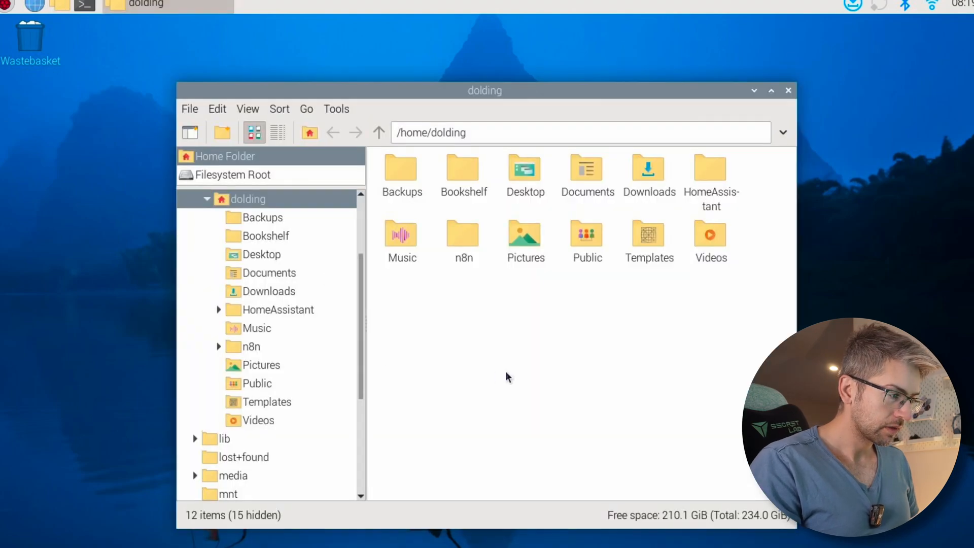
mouse_move(463, 242)
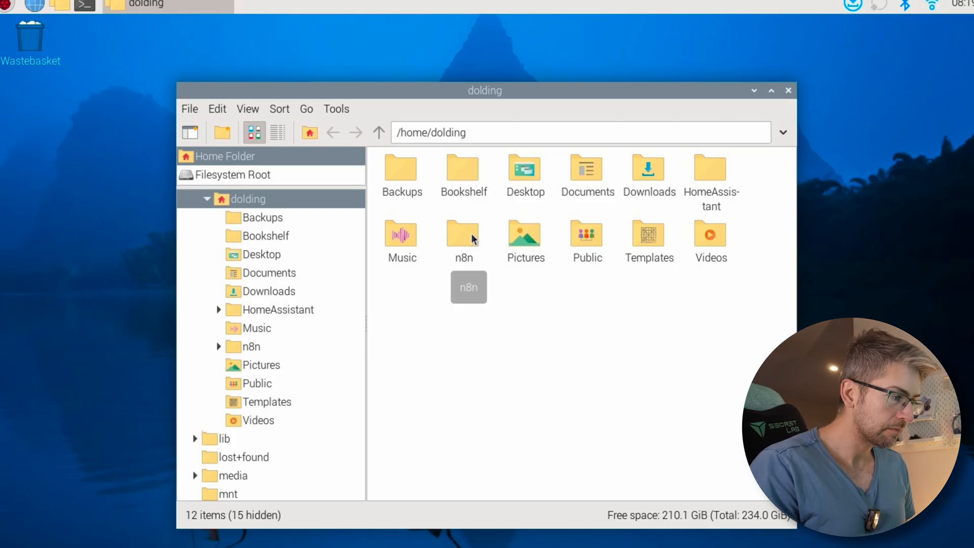
double_click(462, 235)
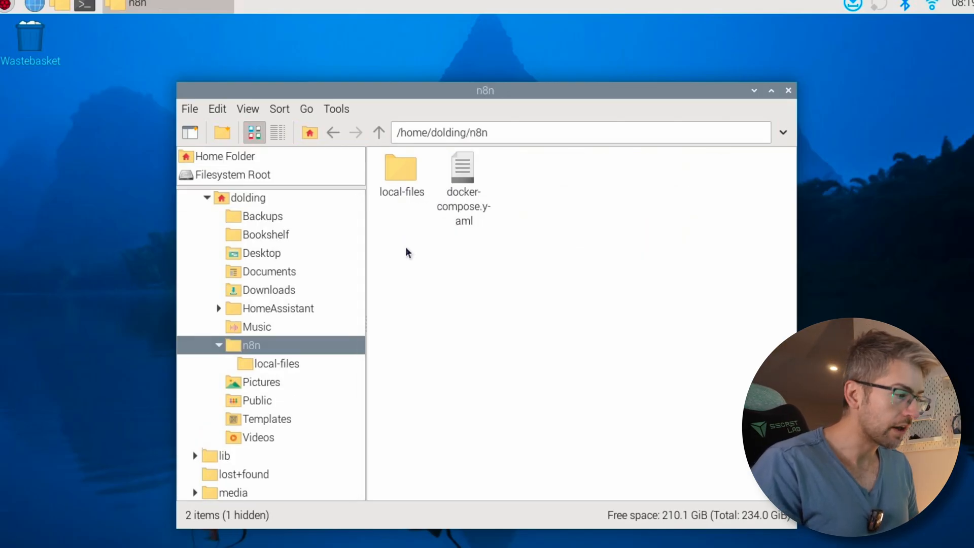
right_click(413, 248)
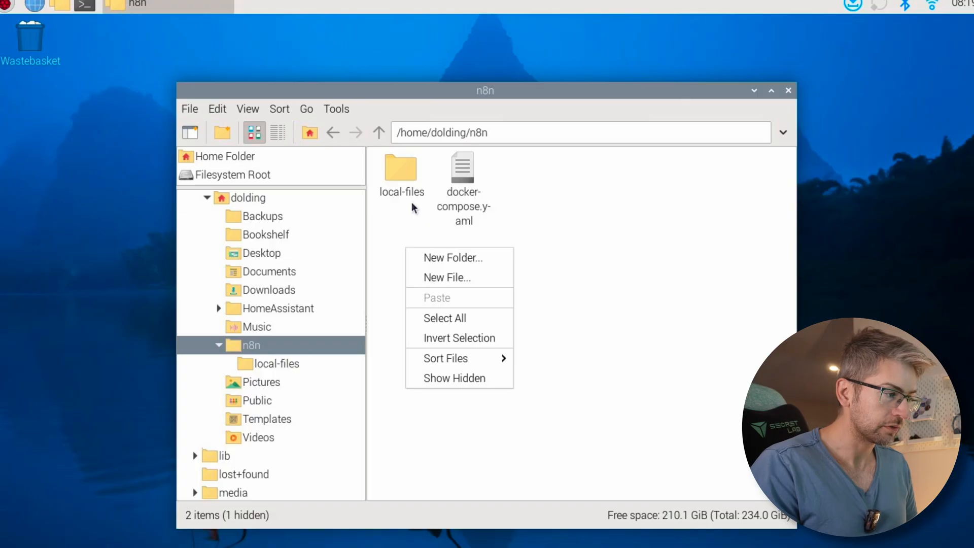
left_click(580, 200)
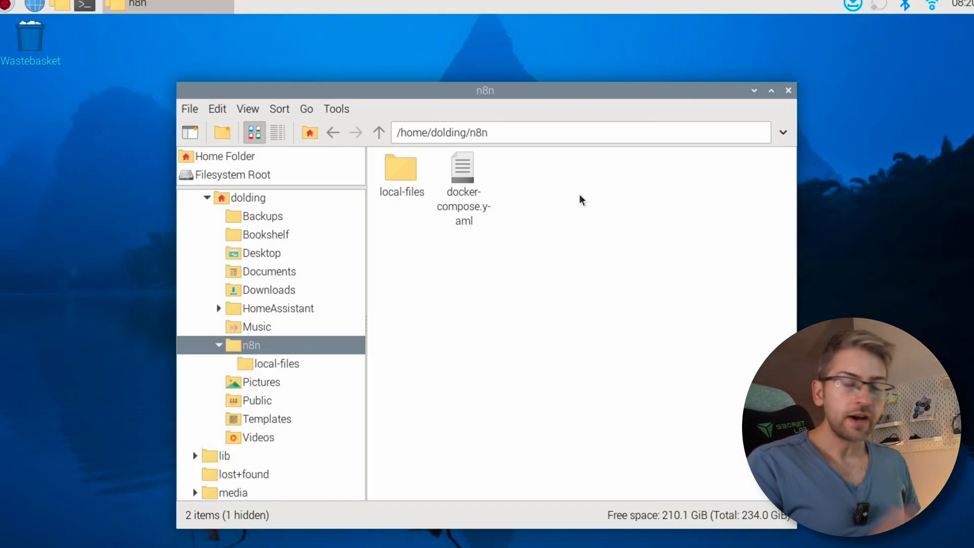
right_click(581, 200)
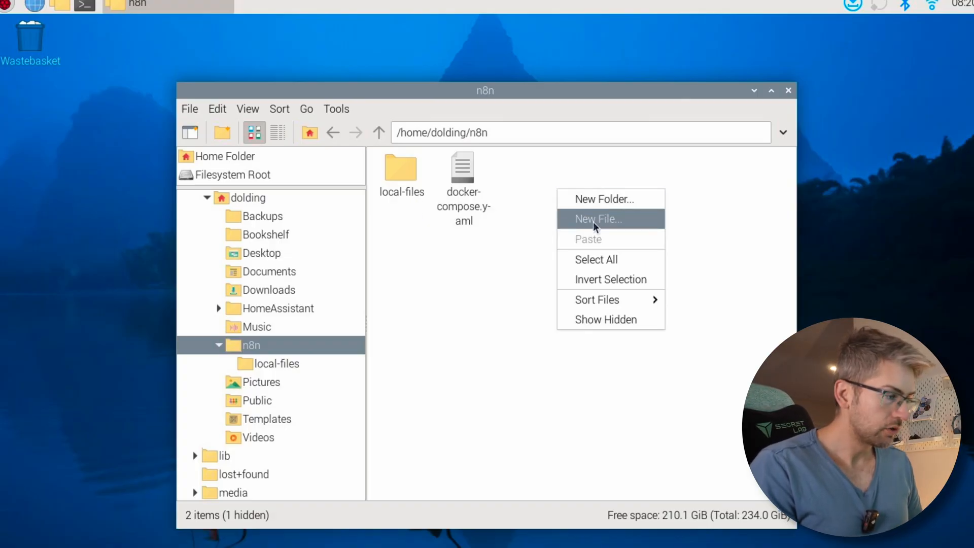
left_click(597, 219)
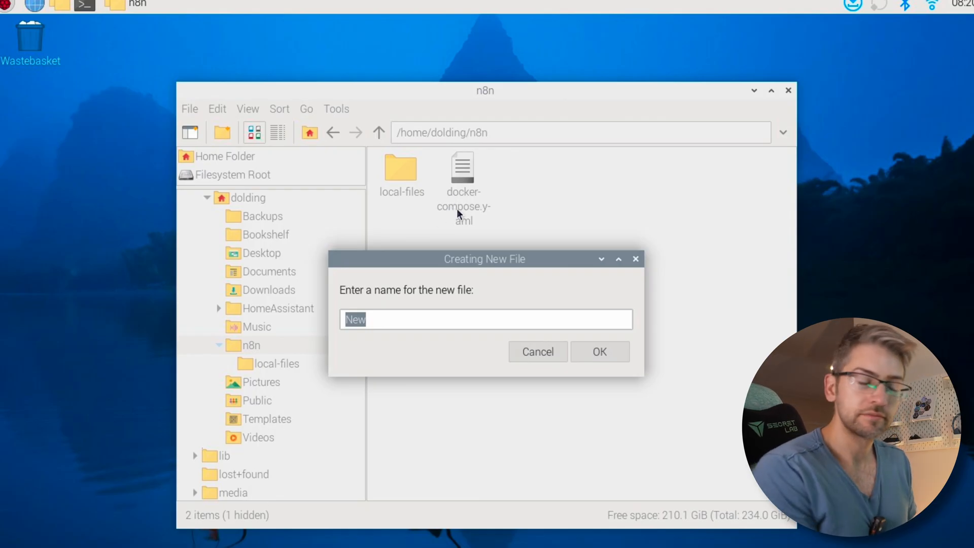
left_click(537, 350)
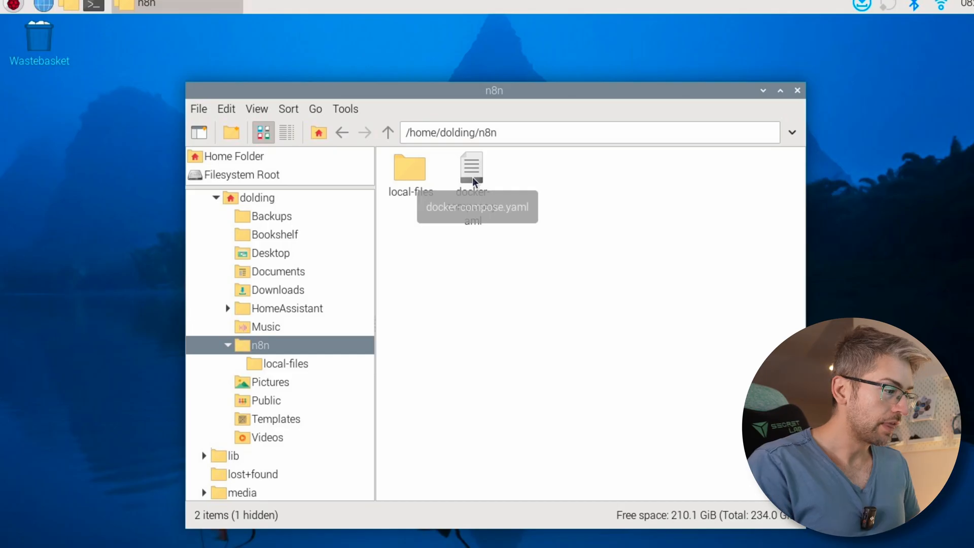
Step: Open docker-compose.yaml in Mousepad and highlight one of its service settings
double_click(471, 168)
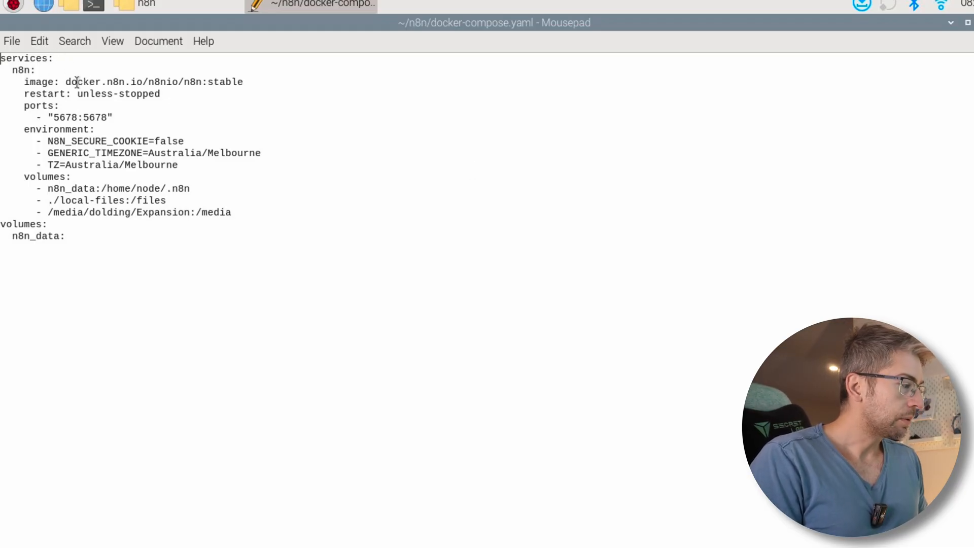
left_click_drag(104, 81, 243, 81)
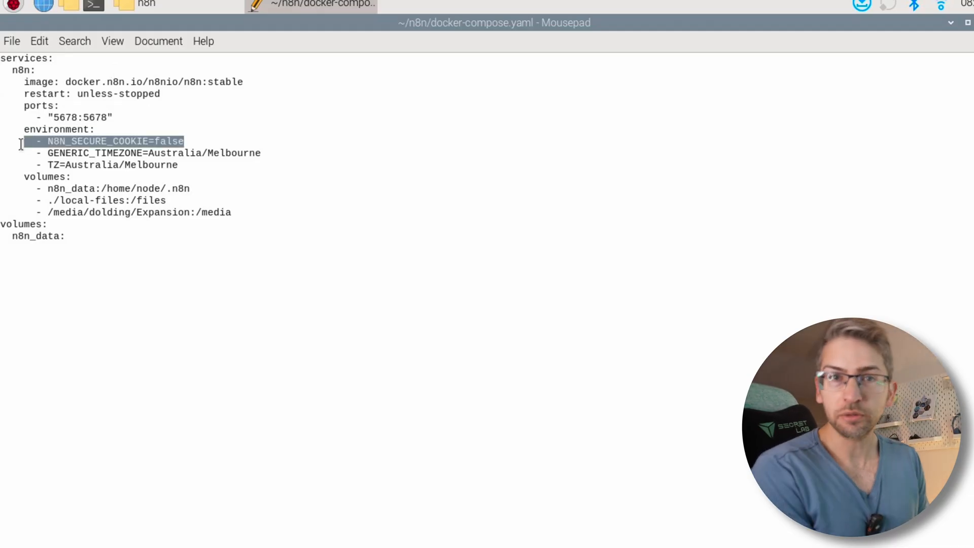
left_click(310, 6)
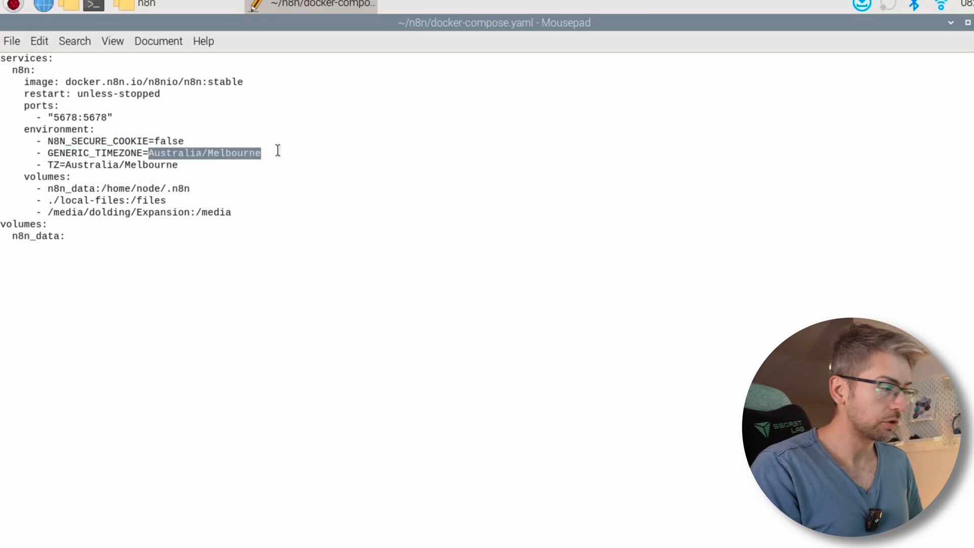
mouse_move(285, 152)
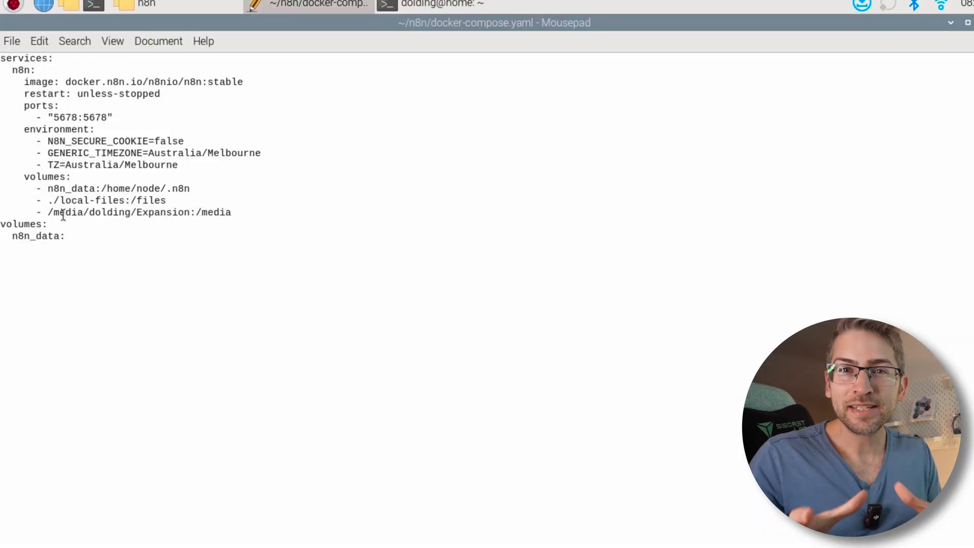
Step: Highlight words in the media volume path of docker-compose.yaml
double_click(70, 212)
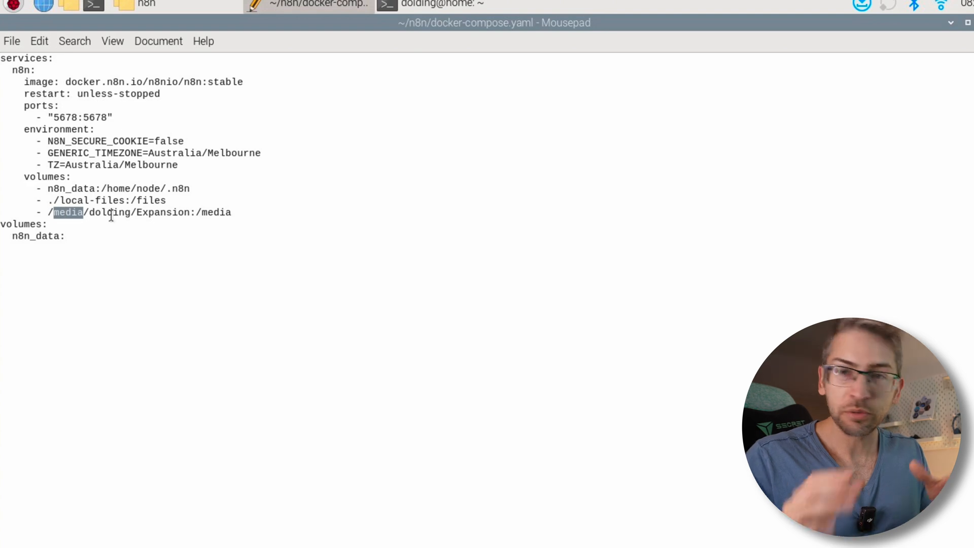
double_click(111, 212)
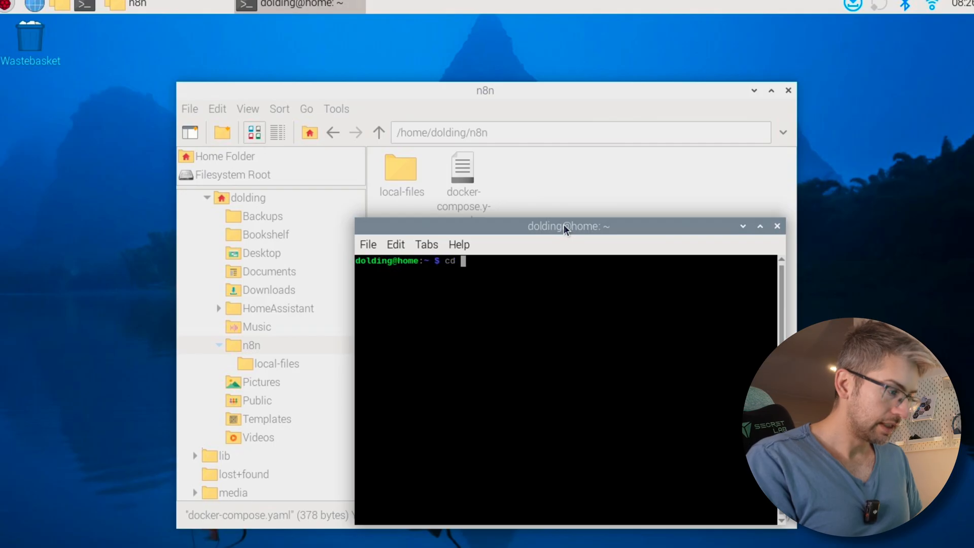
Step: Change into the n8n folder and start n8n with docker compose up -d
type("n8n")
type("ls")
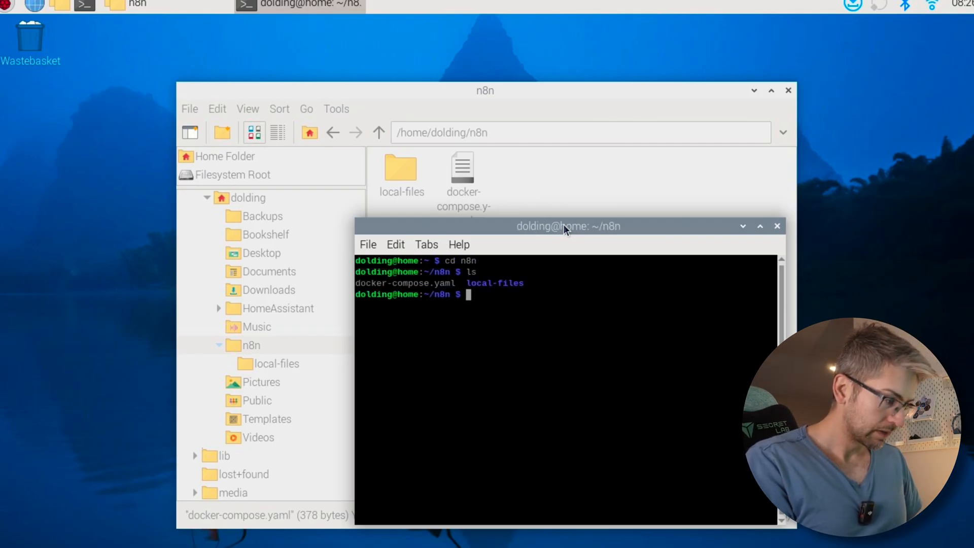
type("d")
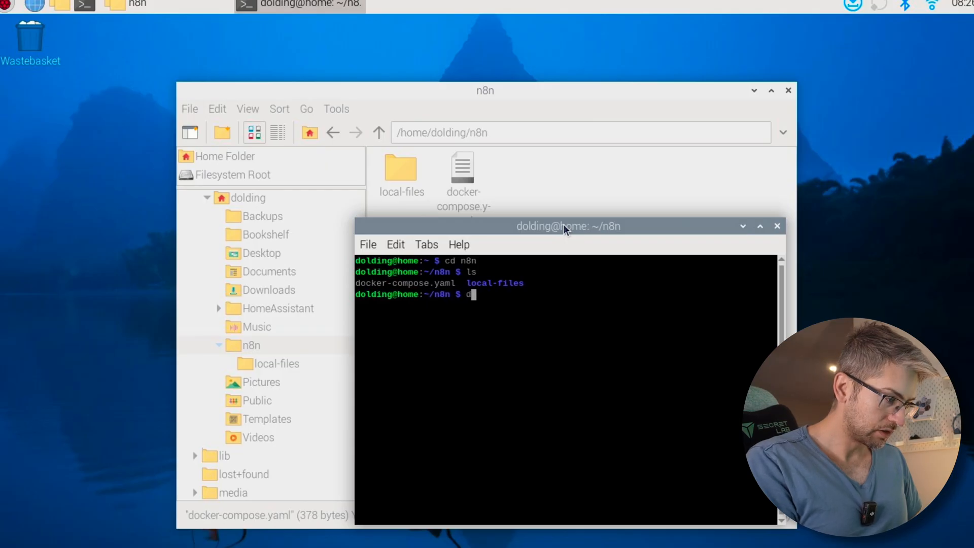
type("ocker compose")
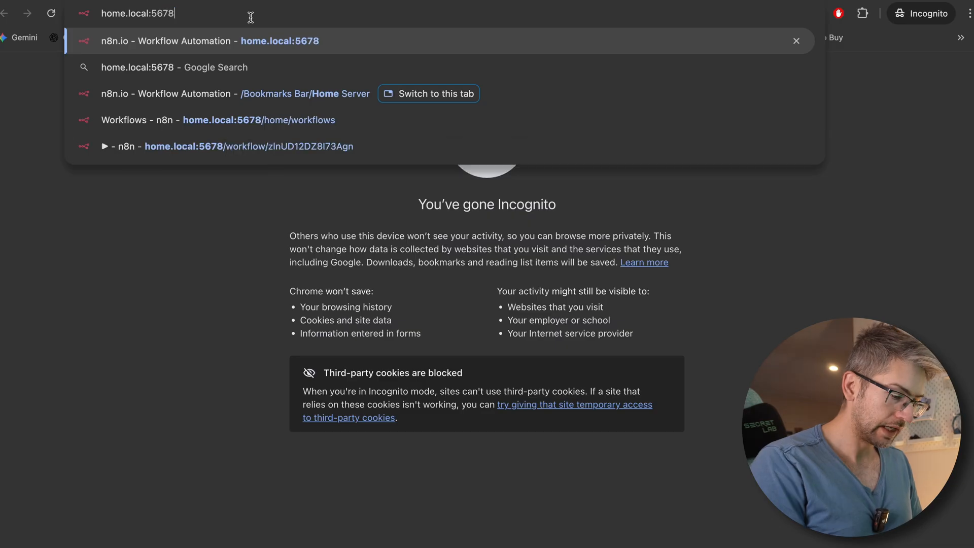
Step: Load home.local:5678 in Chrome
key("Enter")
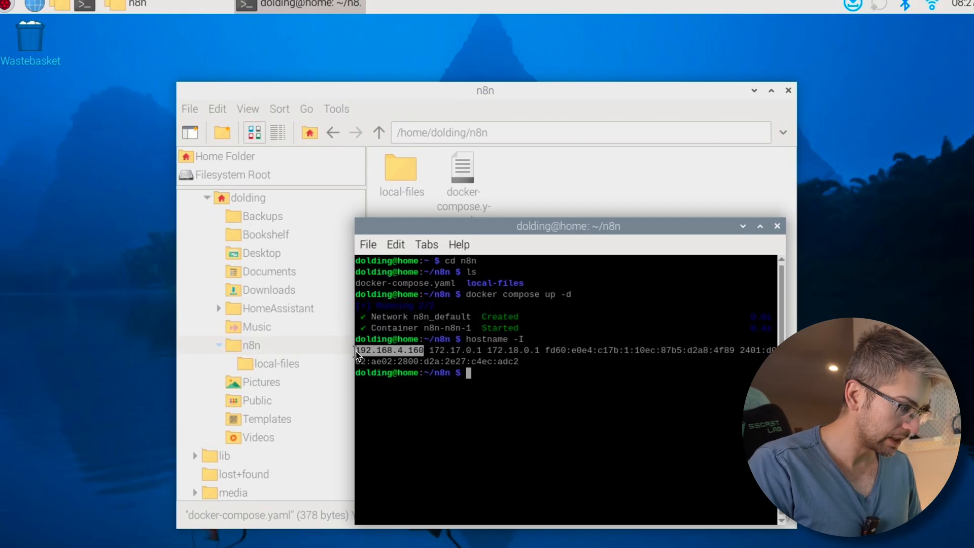
mouse_move(134, 39)
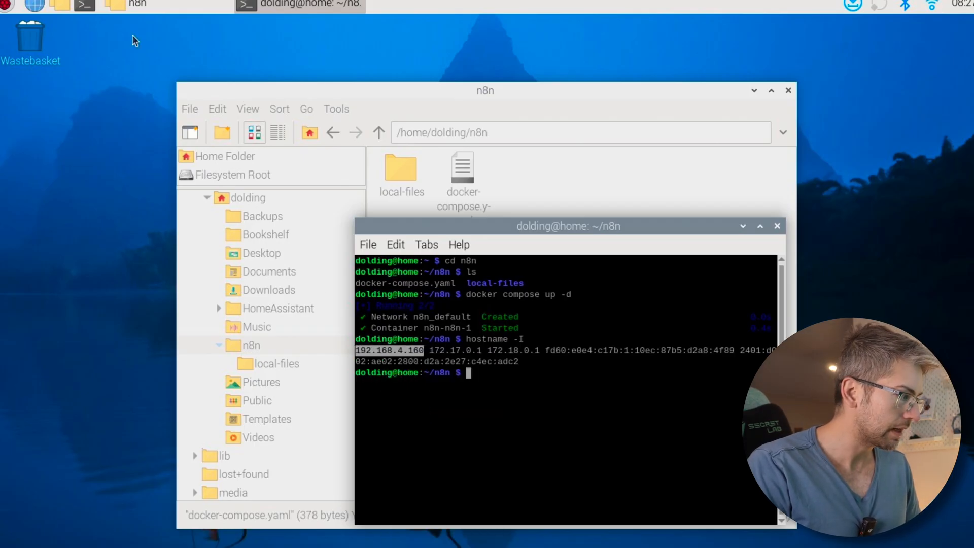
Step: Browse to 192.168.4.160:5678 to reach n8n's owner setup page
type("192.168.4.160:5678/setup")
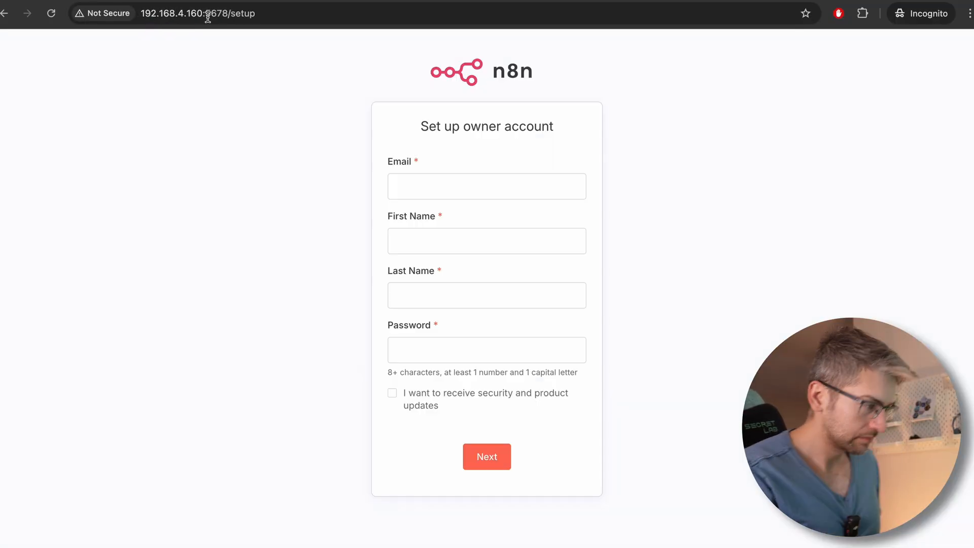
Step: Create the n8n owner account and get past the Customize questionnaire
left_click(486, 186)
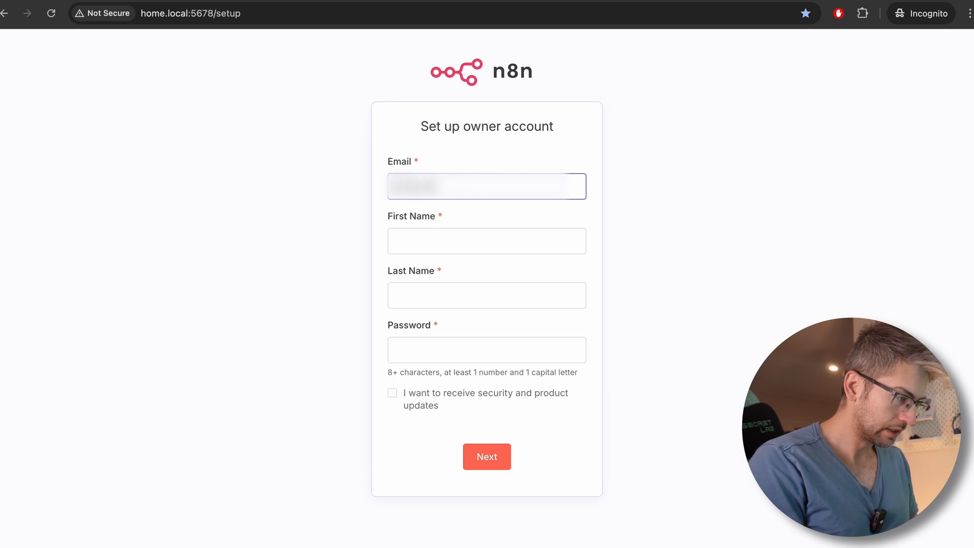
left_click(486, 457)
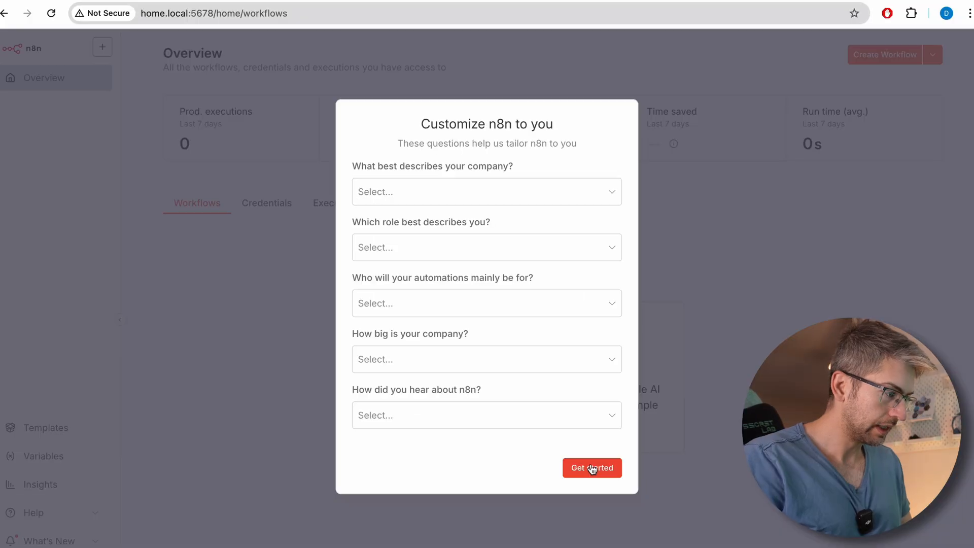
left_click(590, 468)
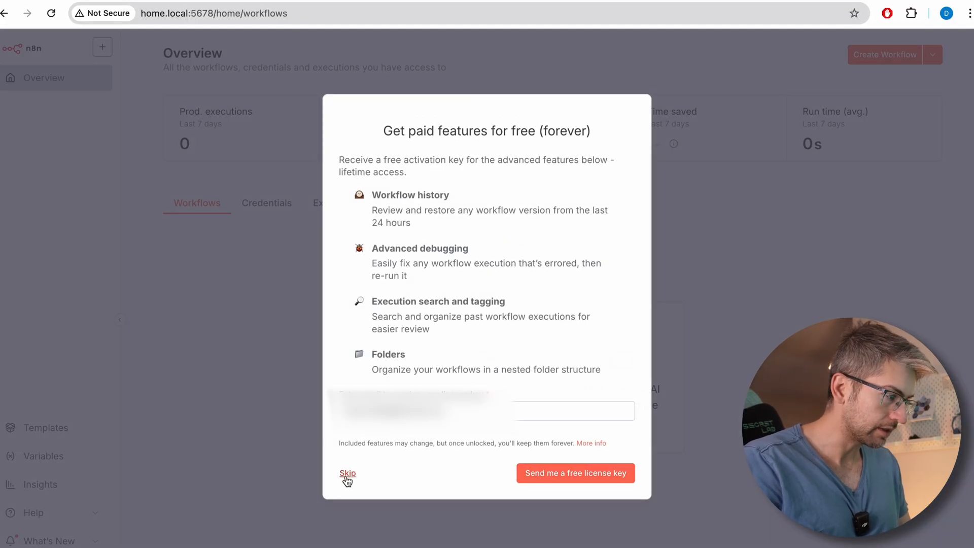
Step: Skip the 'Get paid features for free' offer
left_click(347, 473)
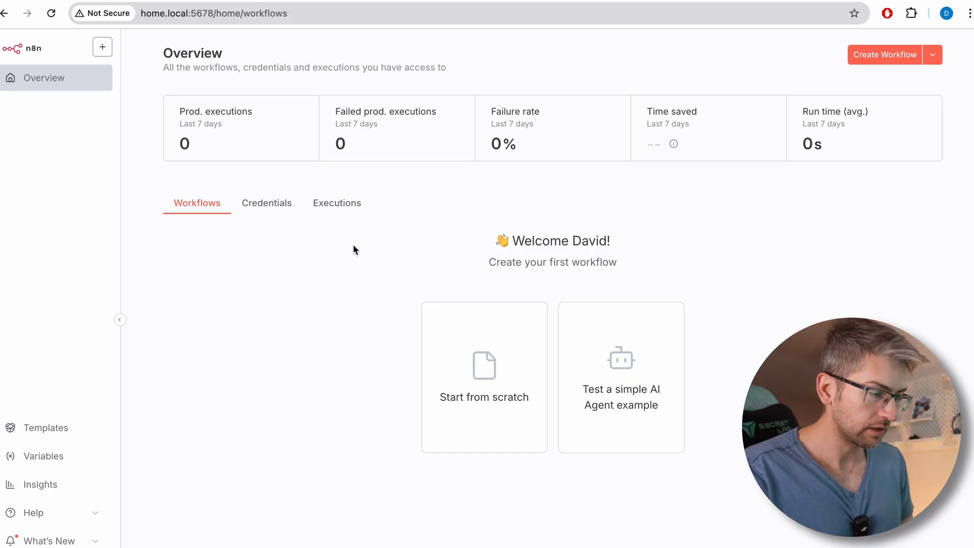
mouse_move(549, 233)
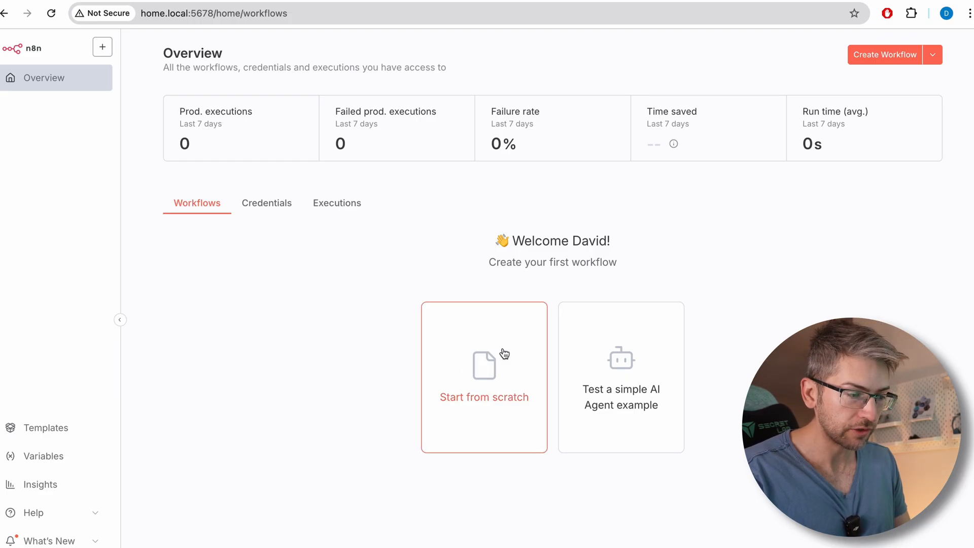
Step: Create a blank workflow with a manual trigger and list AI nodes for the next step
left_click(484, 377)
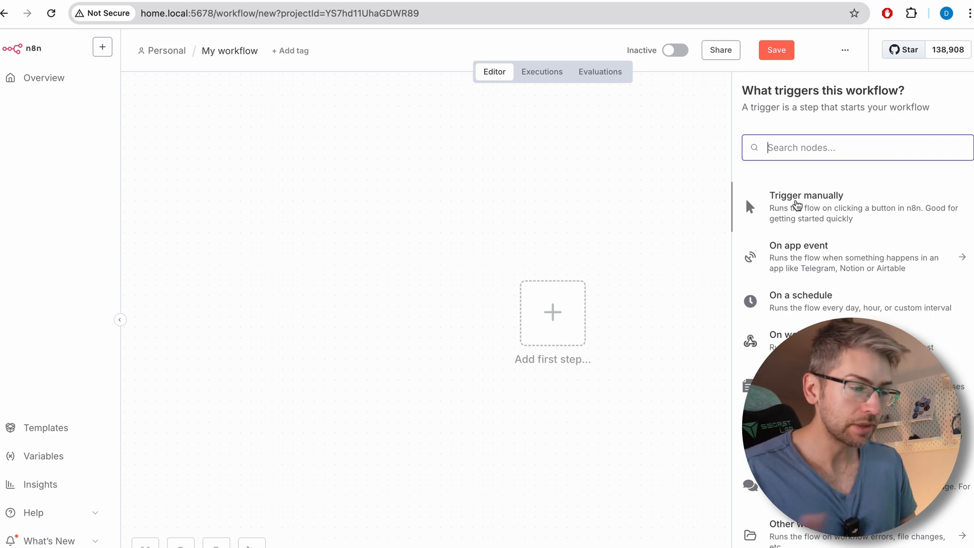
left_click(806, 195)
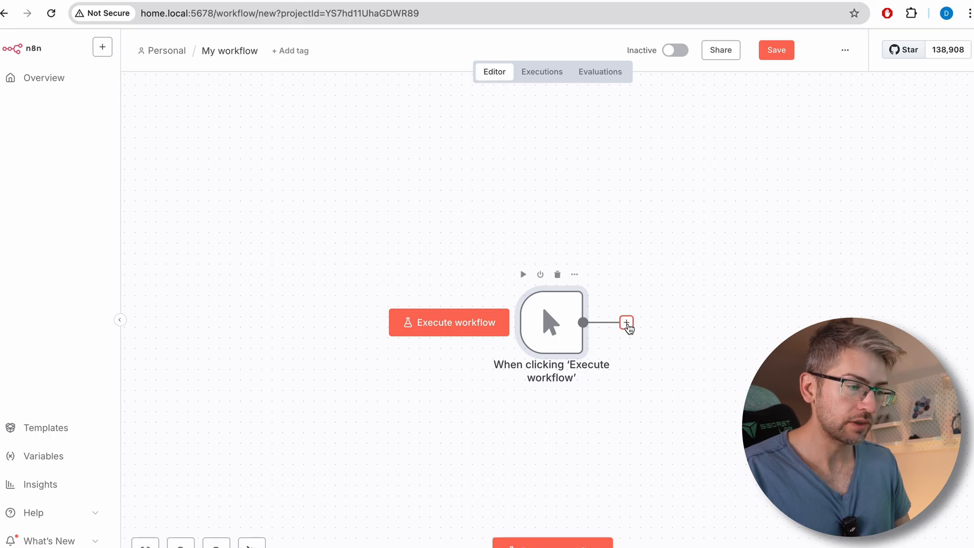
left_click(627, 322)
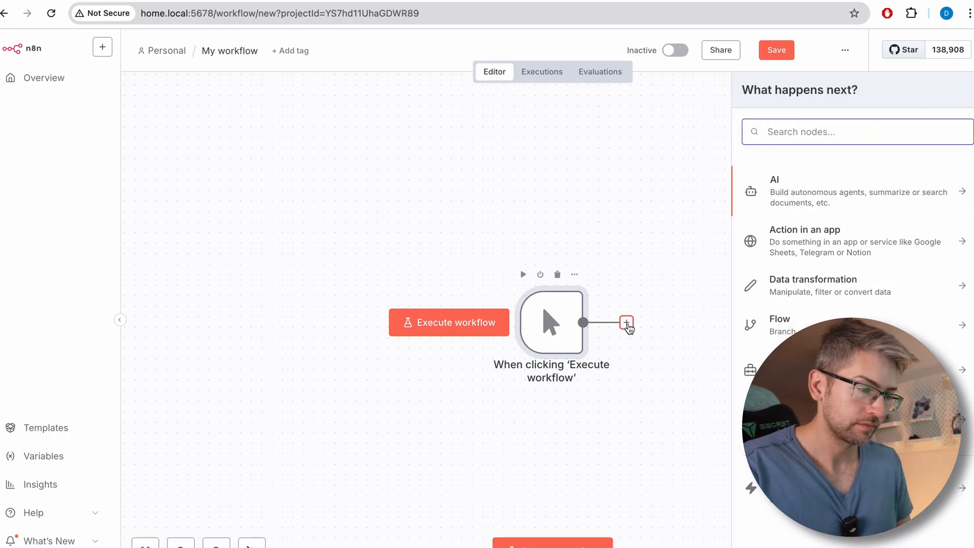
left_click(804, 241)
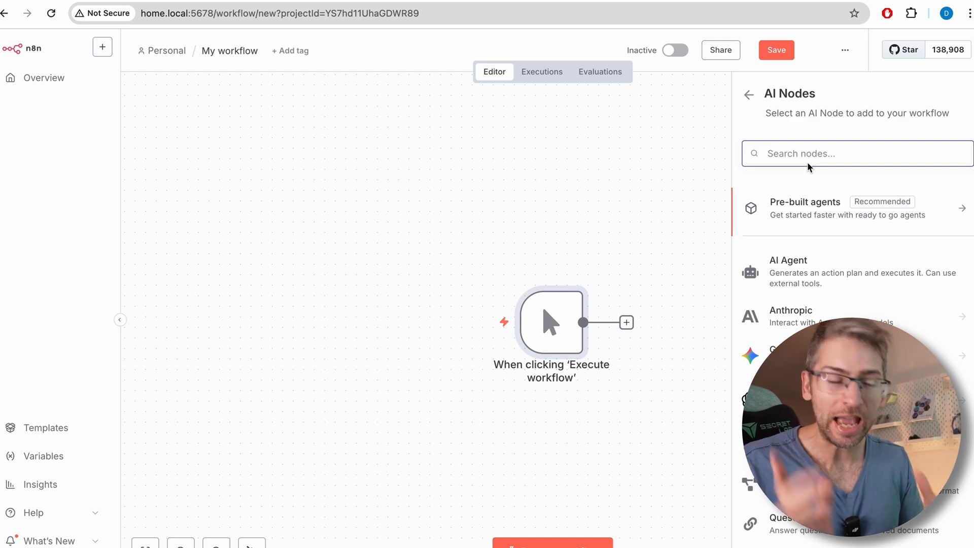
Step: Add an Execute Command node running echo "hello world" and execute the step
type("cmd")
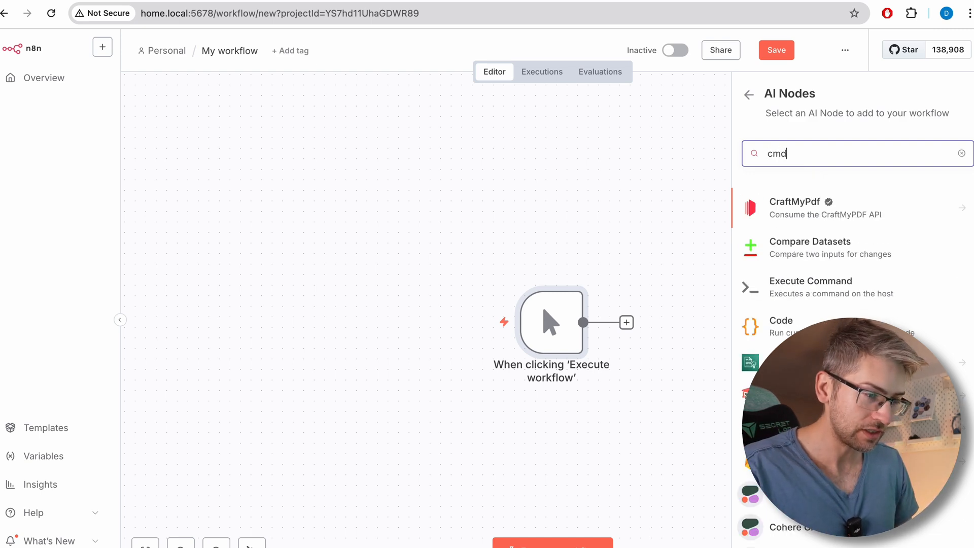
left_click(810, 286)
type("echo")
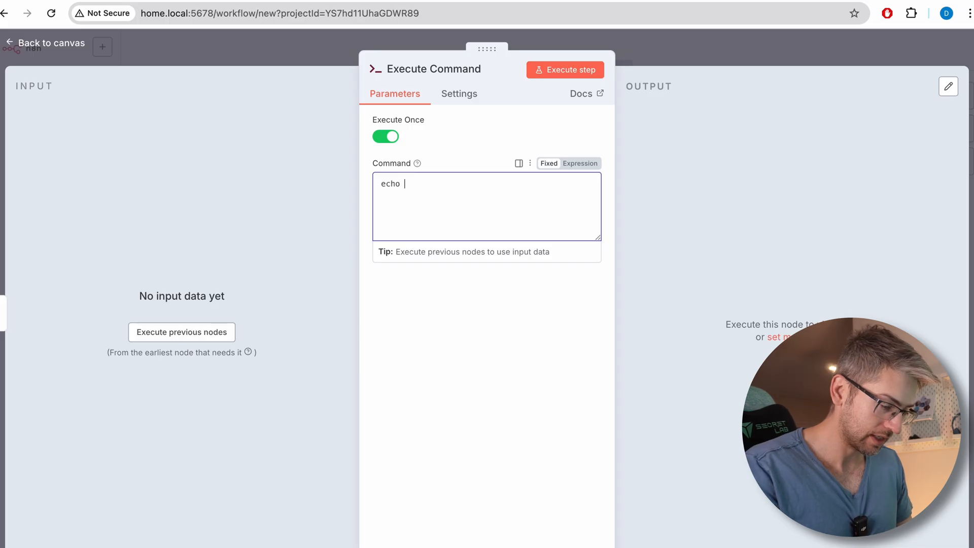
type("\"hello world")
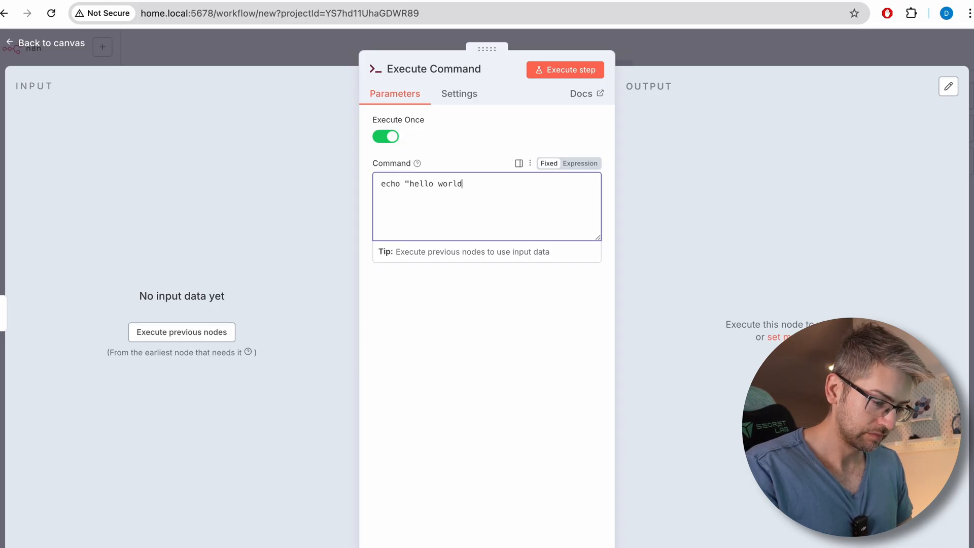
left_click(564, 69)
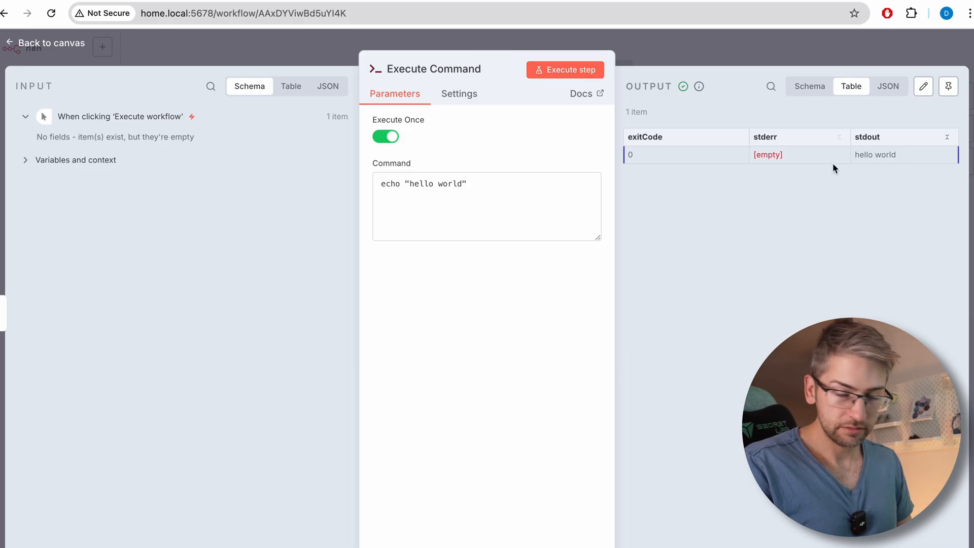
mouse_move(52, 36)
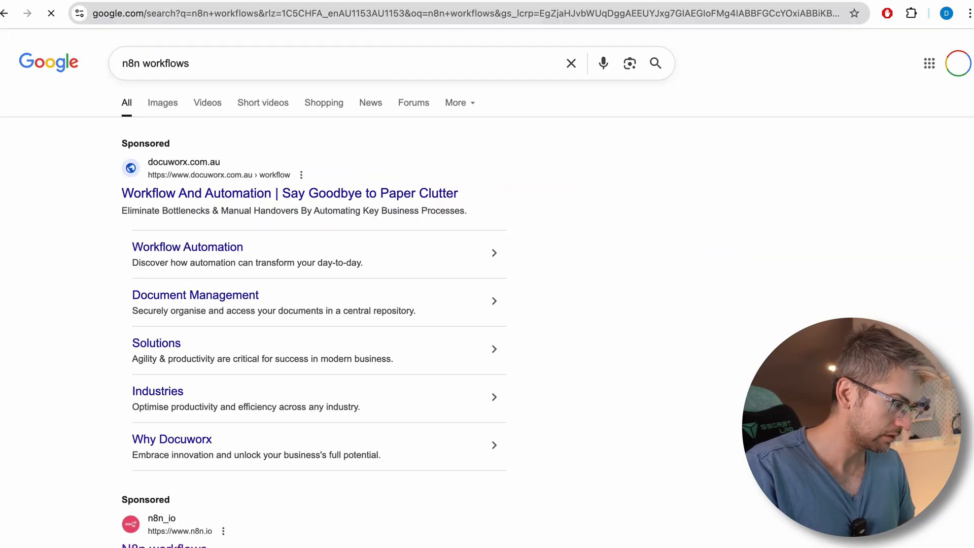
Step: Open the n8n website from the sponsored n8n workflows search result
scroll("down", 3)
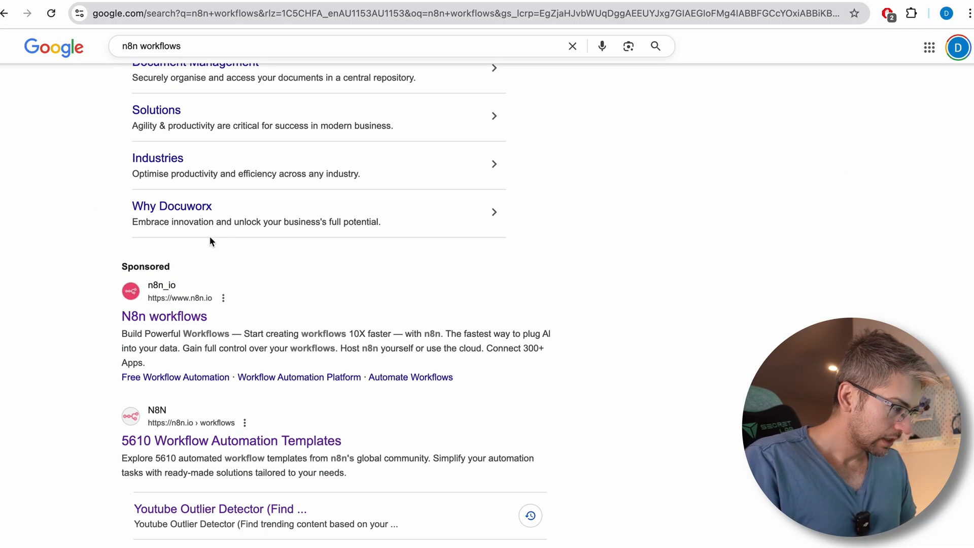
left_click(164, 316)
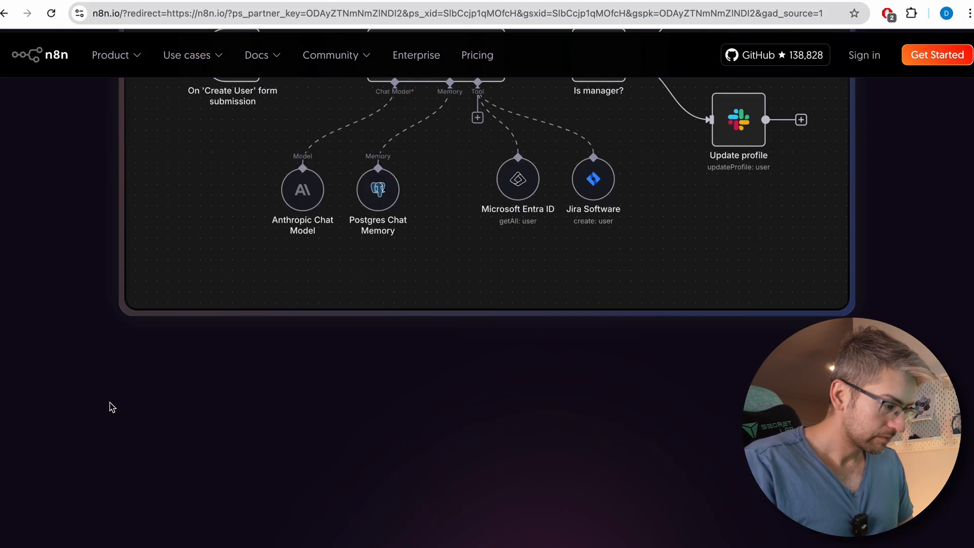
Step: Browse all integrations and open the 'Compose reply draft in Gmail with OpenAI Assistant' template
scroll("down", 3)
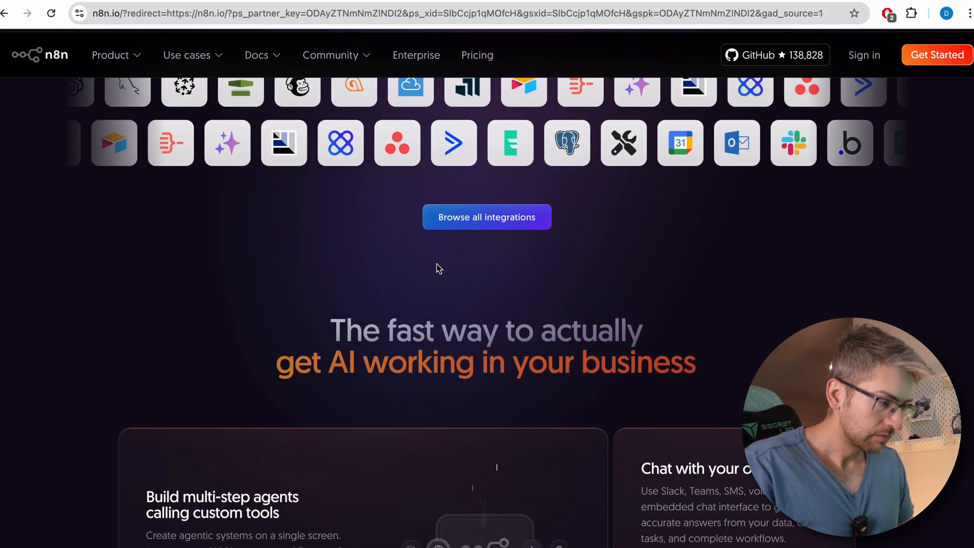
left_click(487, 216)
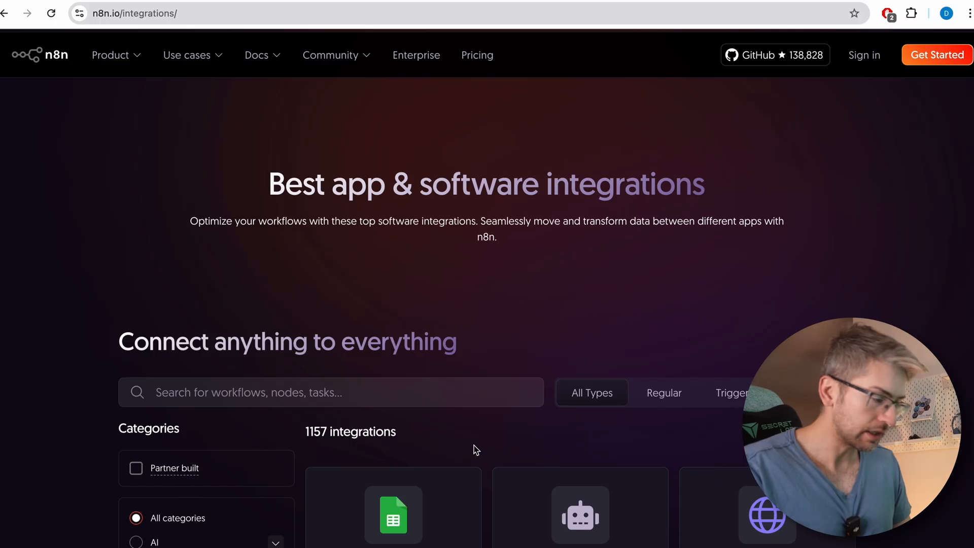
scroll("down", 3)
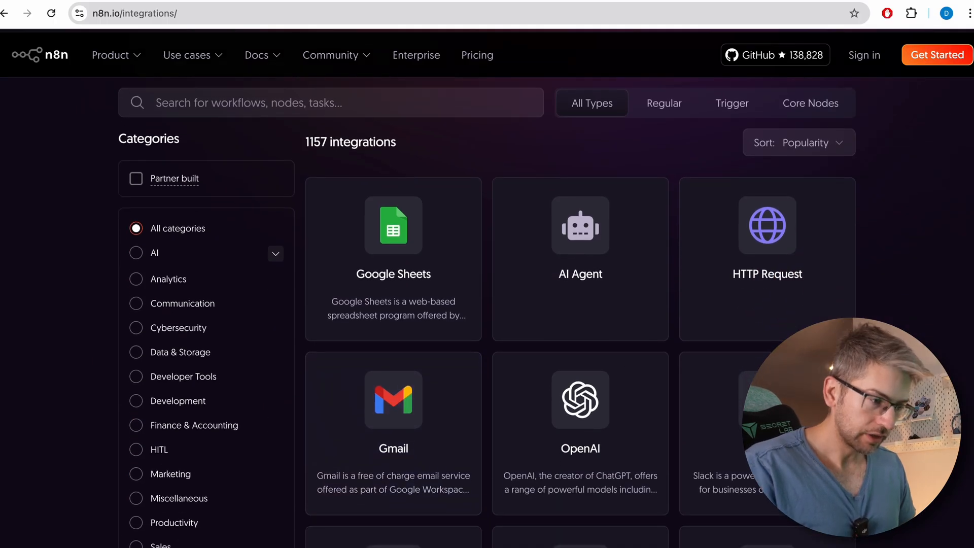
scroll("down", 3)
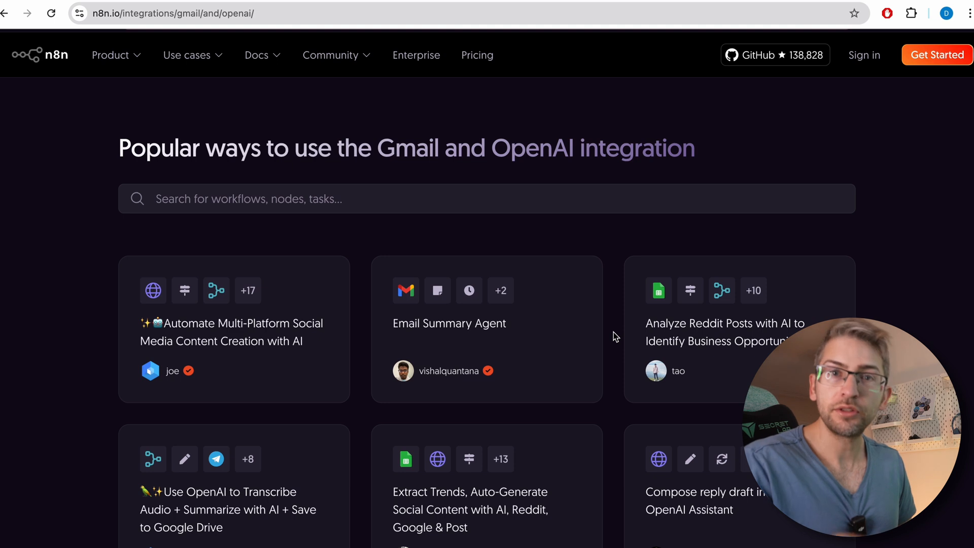
scroll("down", 3)
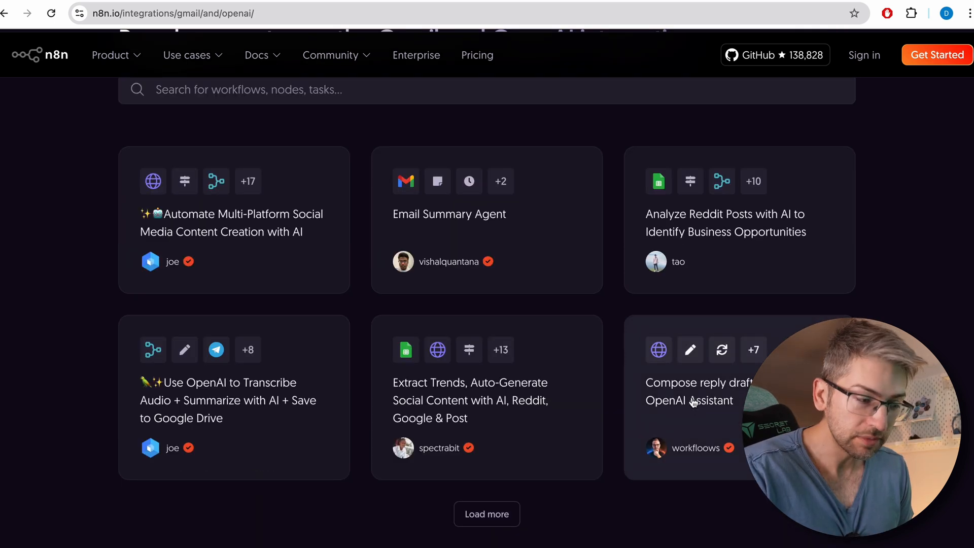
left_click(698, 391)
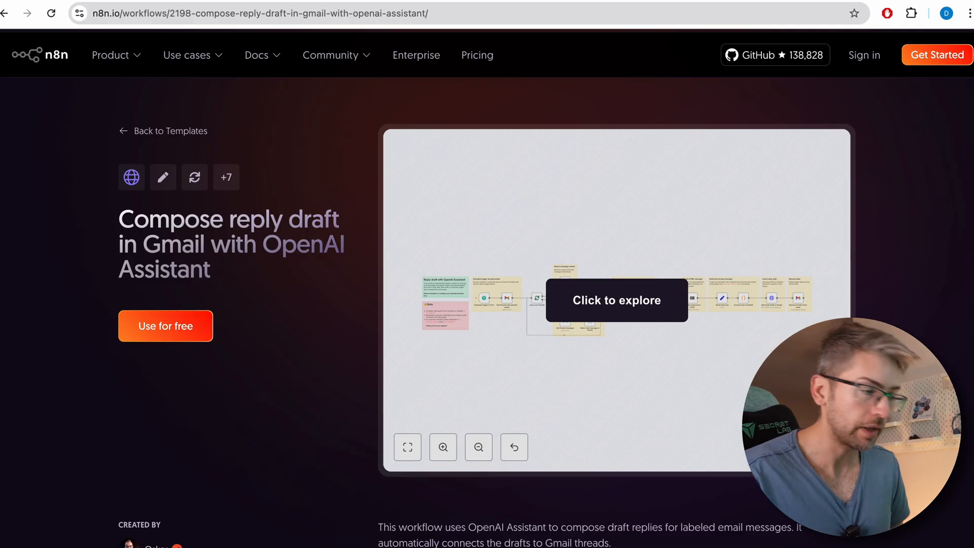
Step: Activate the template's 'Click to explore' workflow preview and scroll down the page
left_click(616, 299)
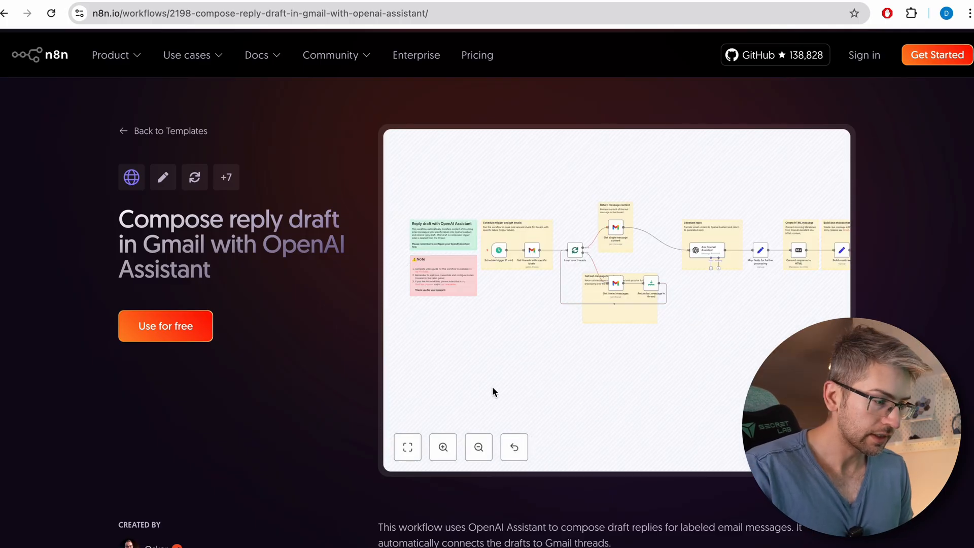
scroll("down", 3)
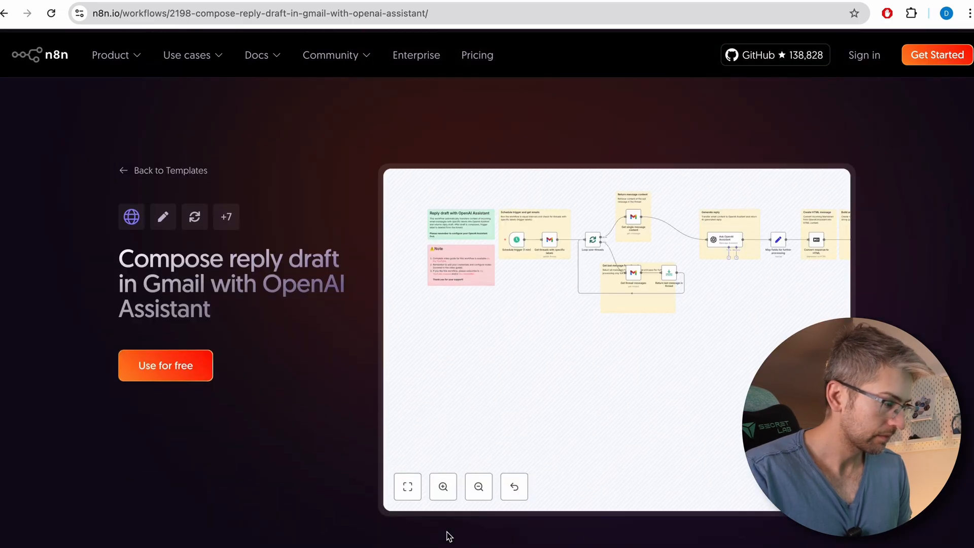
left_click(166, 366)
type("n")
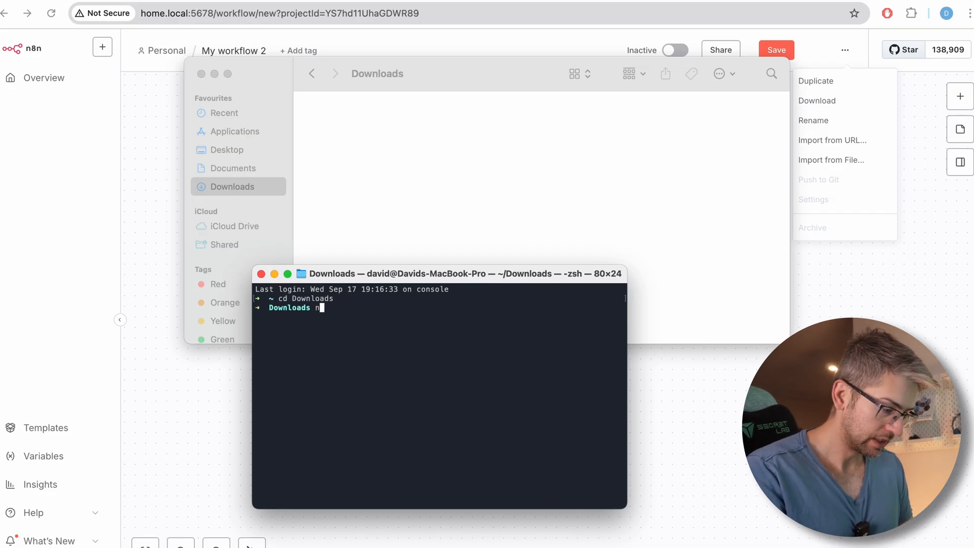
Step: Create example.json in Downloads with nano, paste the workflow JSON, and save
type("ano e")
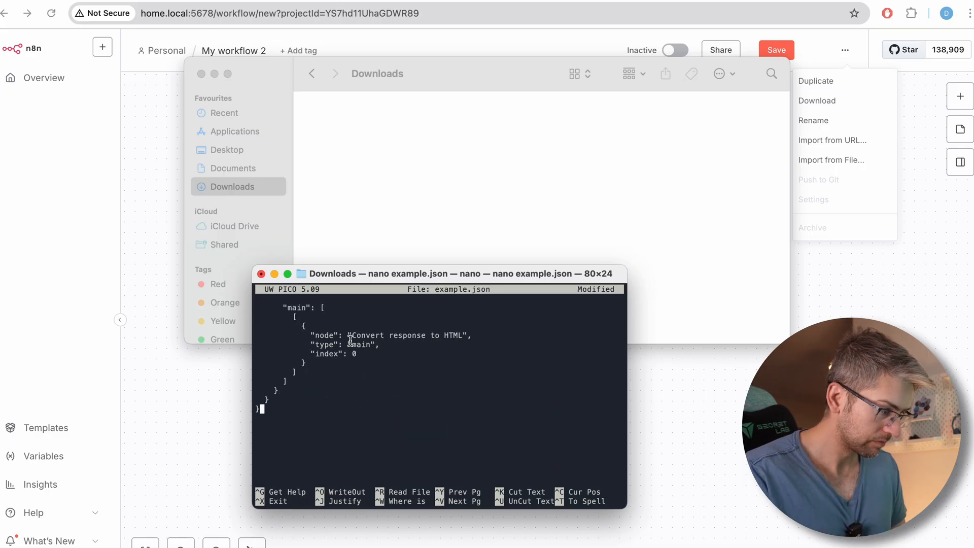
key("ctrl+o")
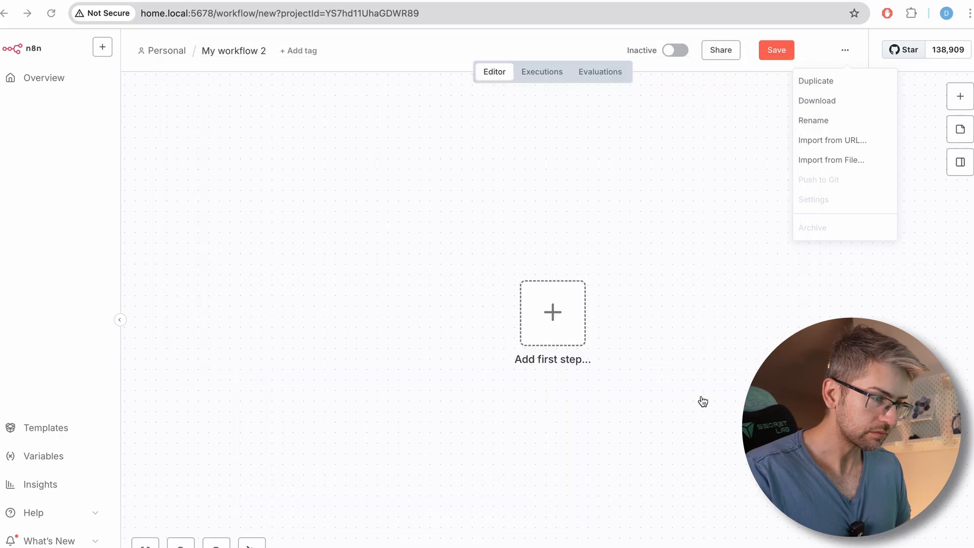
Step: Import example.json into My workflow 2 via Import from File
left_click(831, 160)
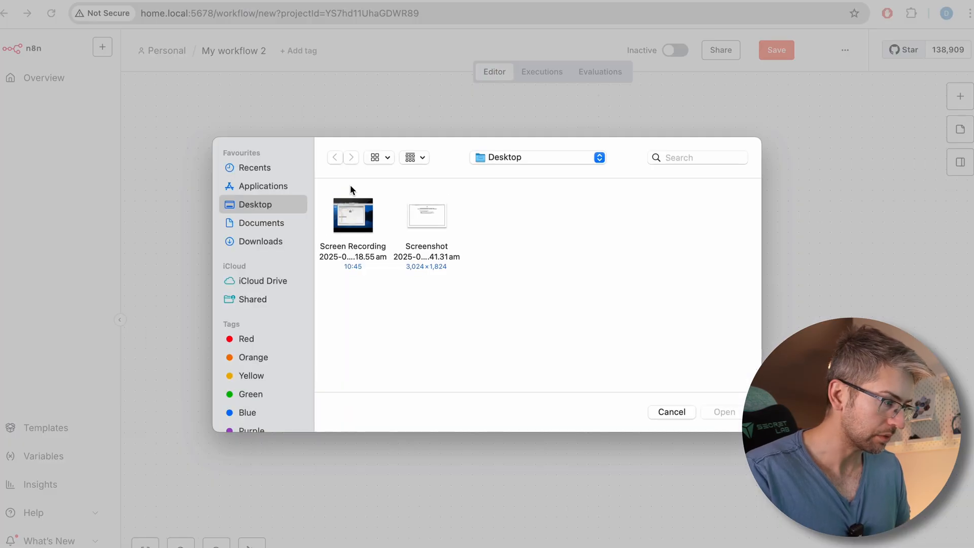
left_click(260, 241)
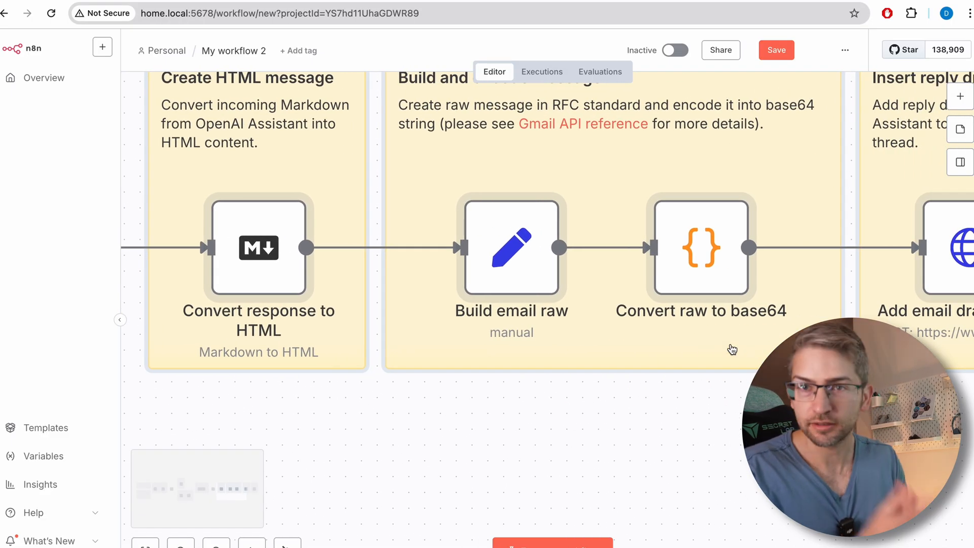
mouse_move(776, 50)
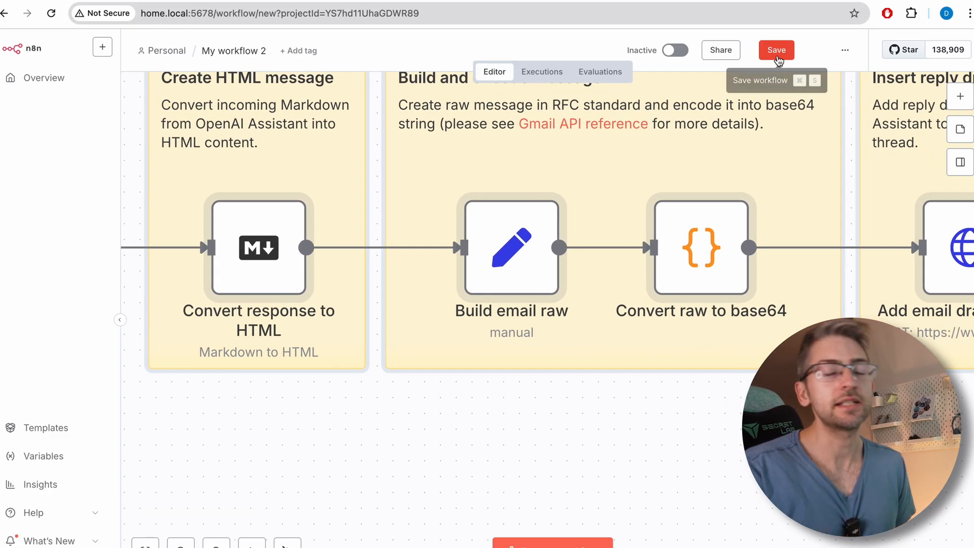